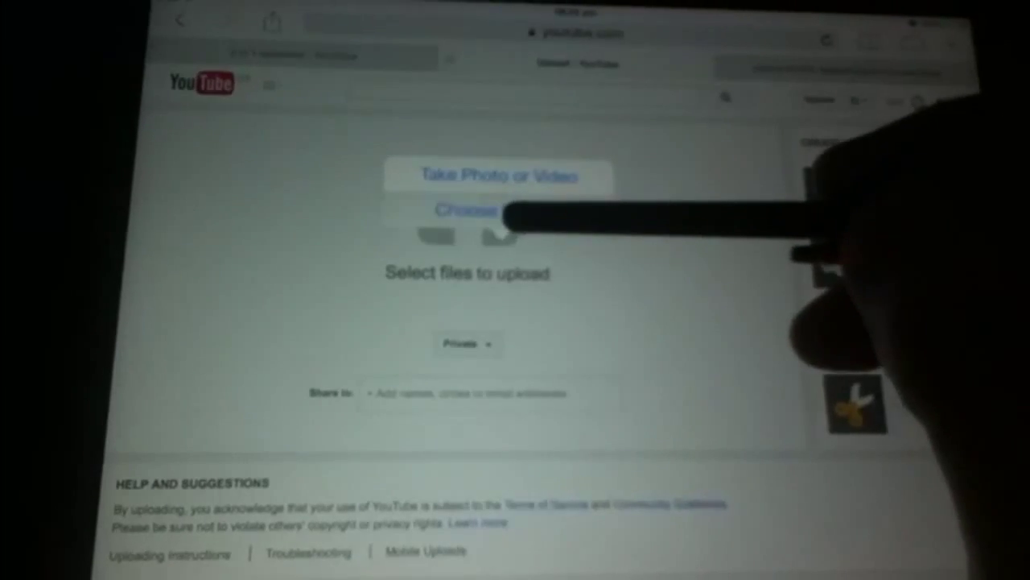
Choose an existing video from the iPad's Camera Roll to upload.
click(465, 210)
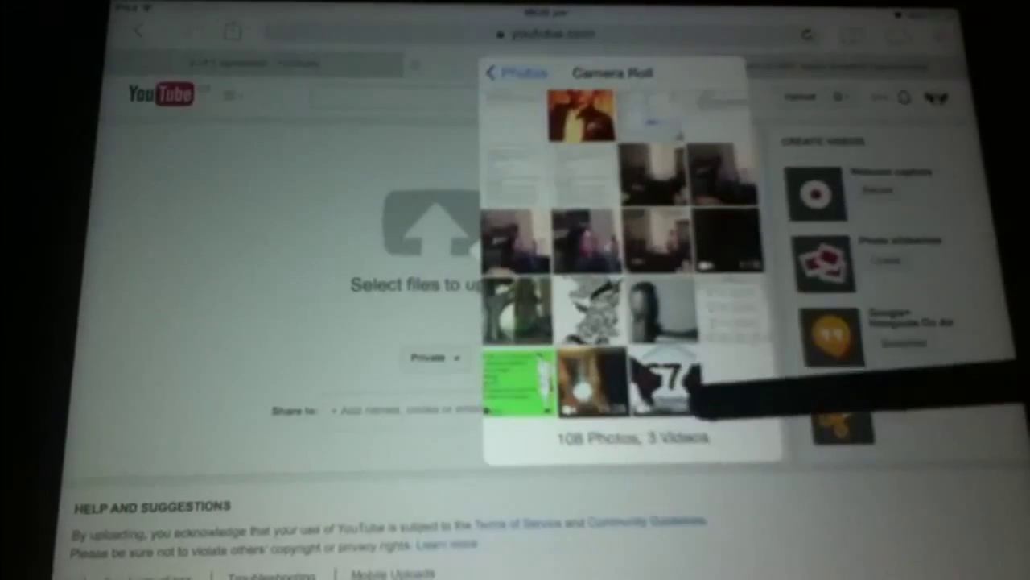
click(660, 382)
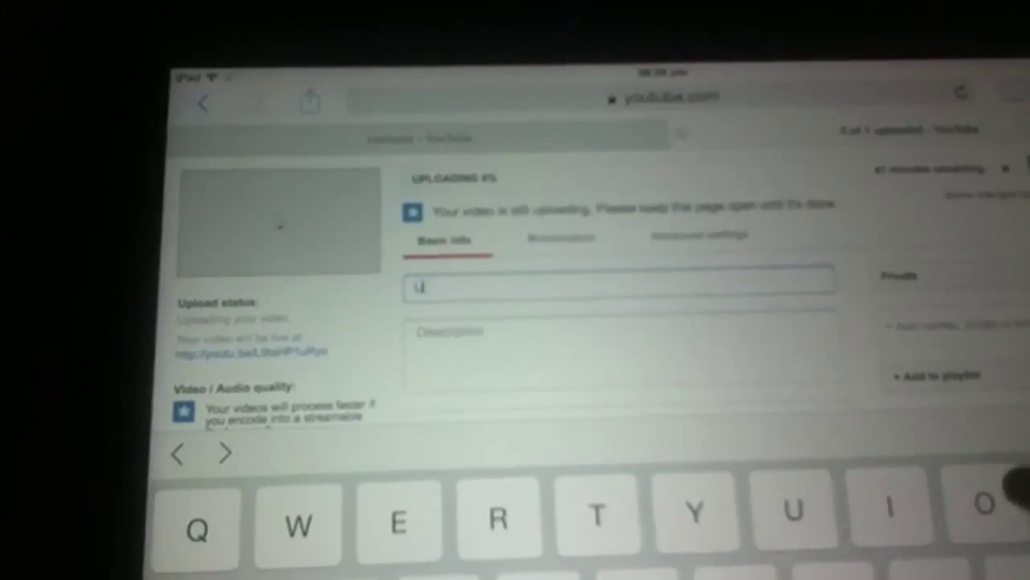
Type a title beginning 'Uploads' about uploading a video over 15 minutes long.
text(Uploading a video more than 15 minute)
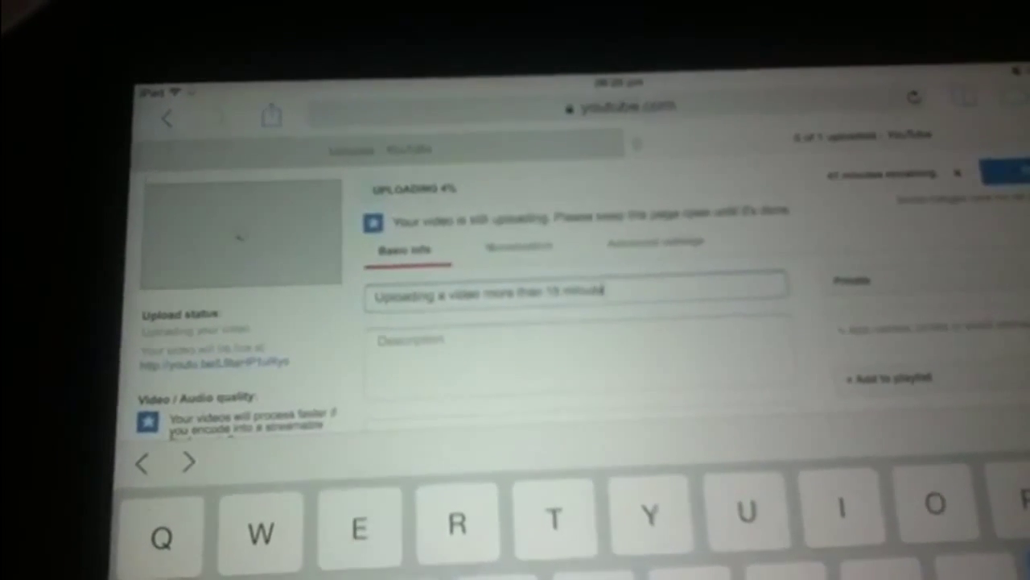
text(s)
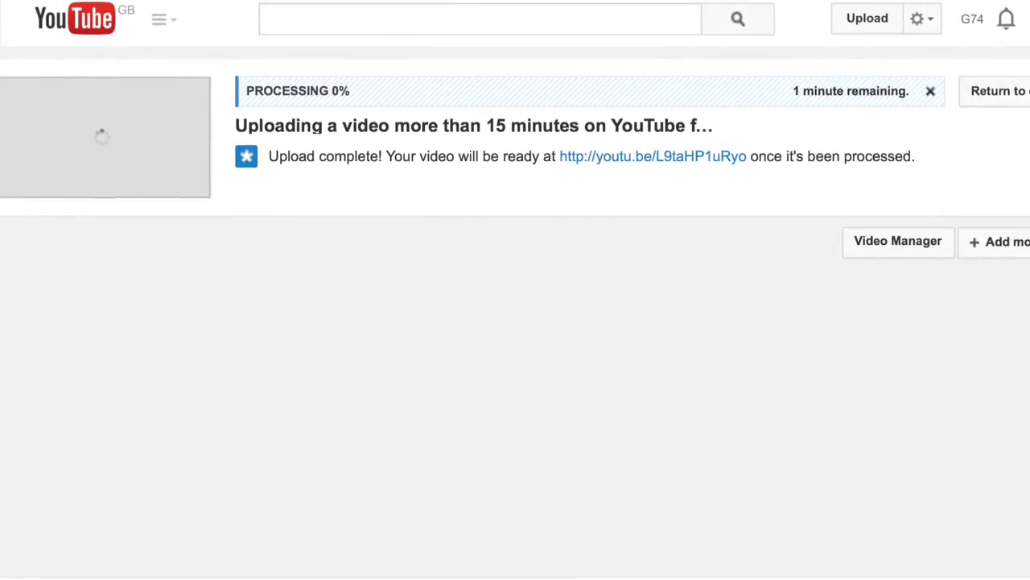
Go to Video Manager's Uploads list to see the new video processing.
click(897, 241)
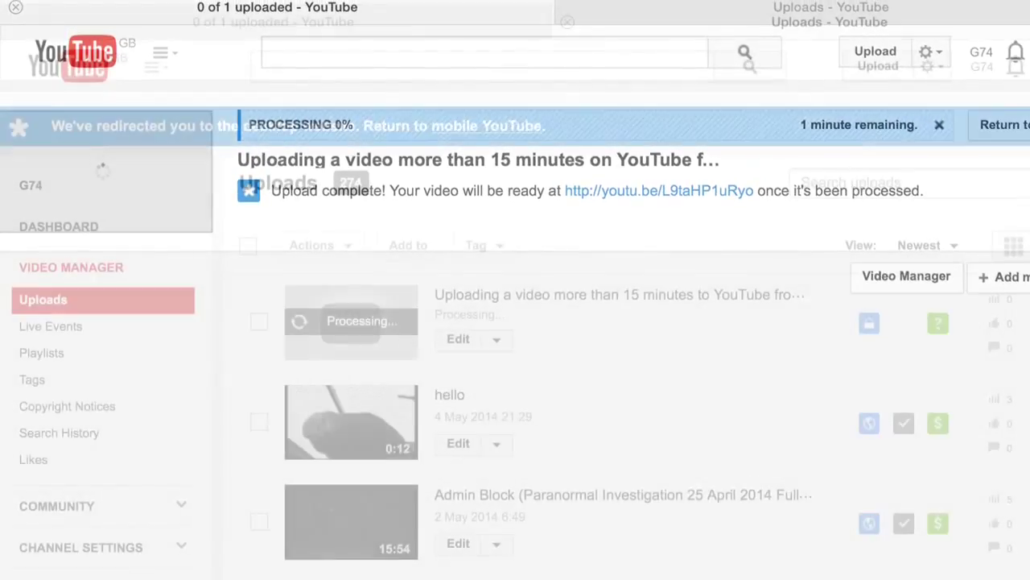